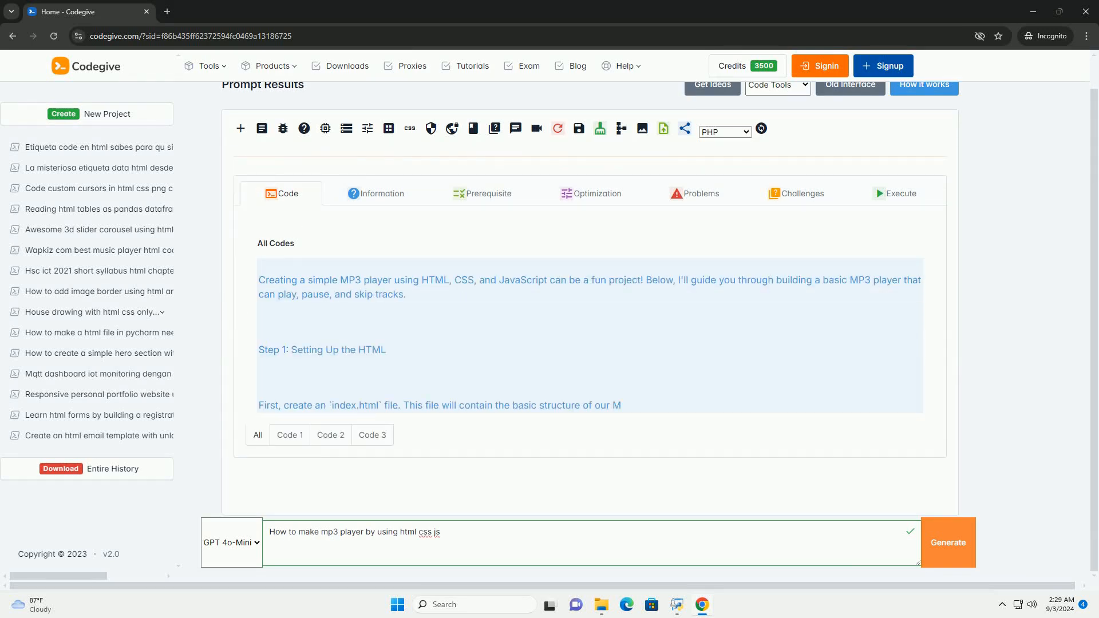
{"action": "scroll", "scroll_direction": "down", "scroll_amount": 3}
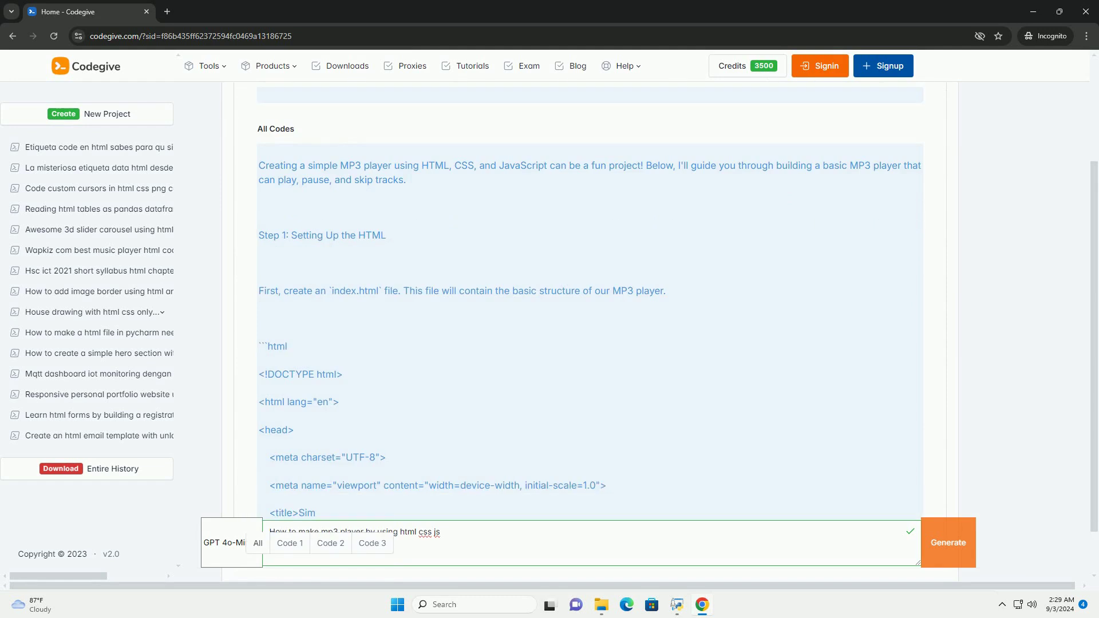
{"action": "scroll", "scroll_direction": "down", "scroll_amount": 3}
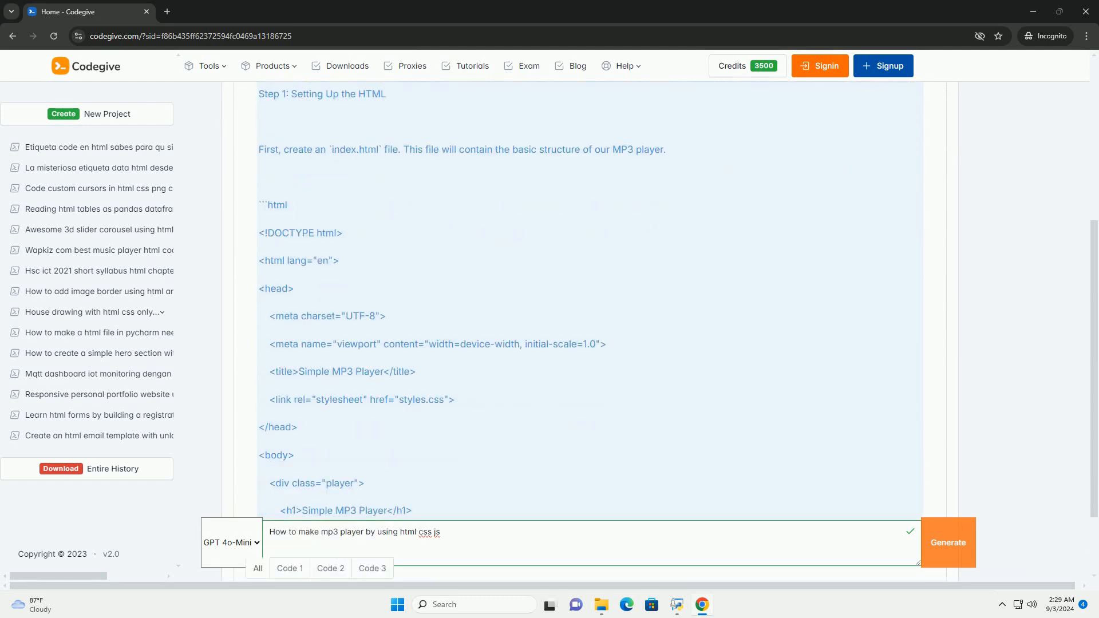
{"action": "scroll", "scroll_direction": "down", "scroll_amount": 3}
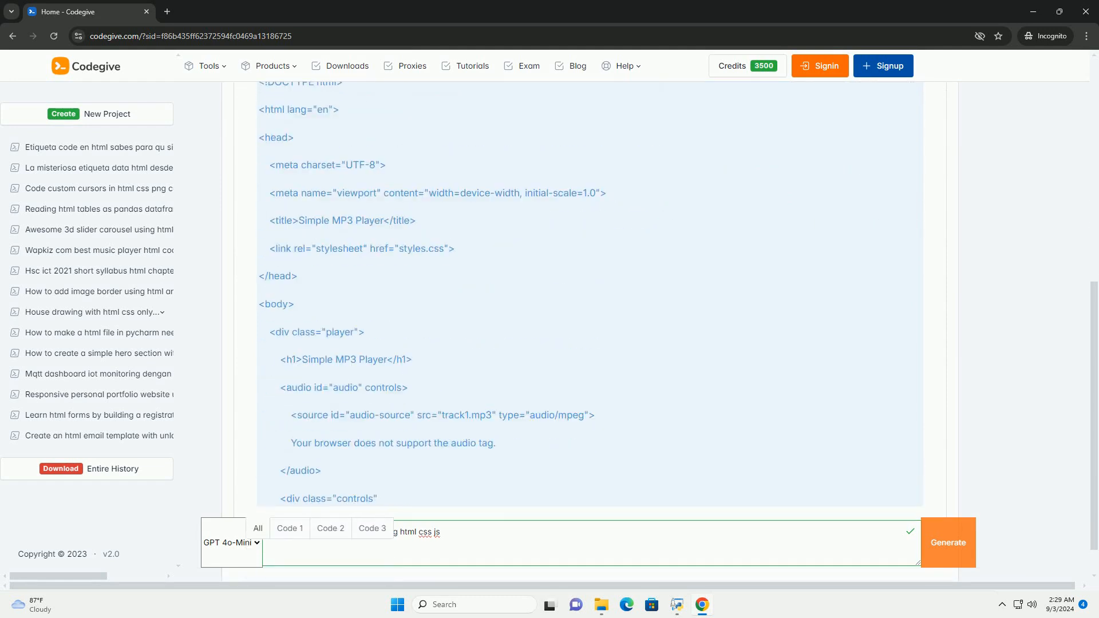
{"action": "scroll", "scroll_direction": "down", "scroll_amount": 3}
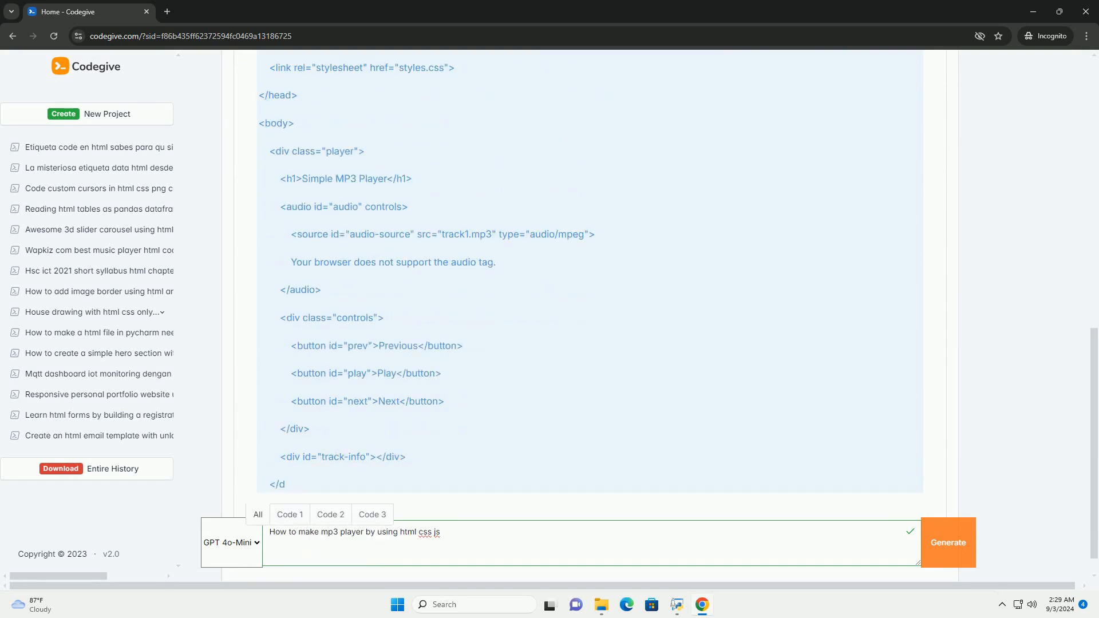
{"action": "scroll", "scroll_direction": "down", "scroll_amount": 3}
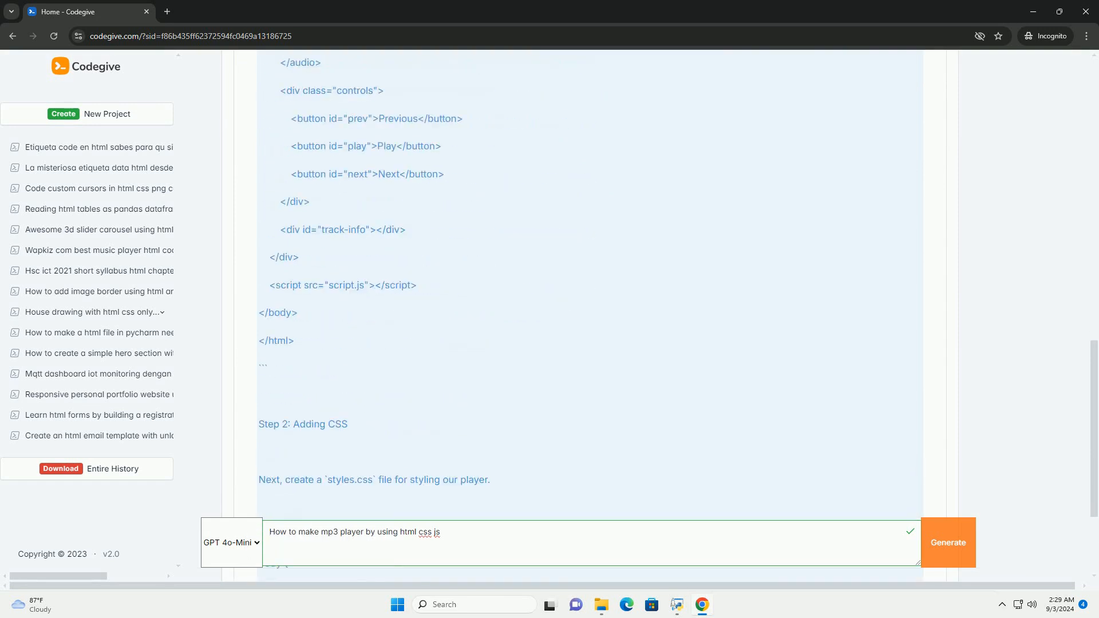
{"action": "scroll", "scroll_direction": "down", "scroll_amount": 3}
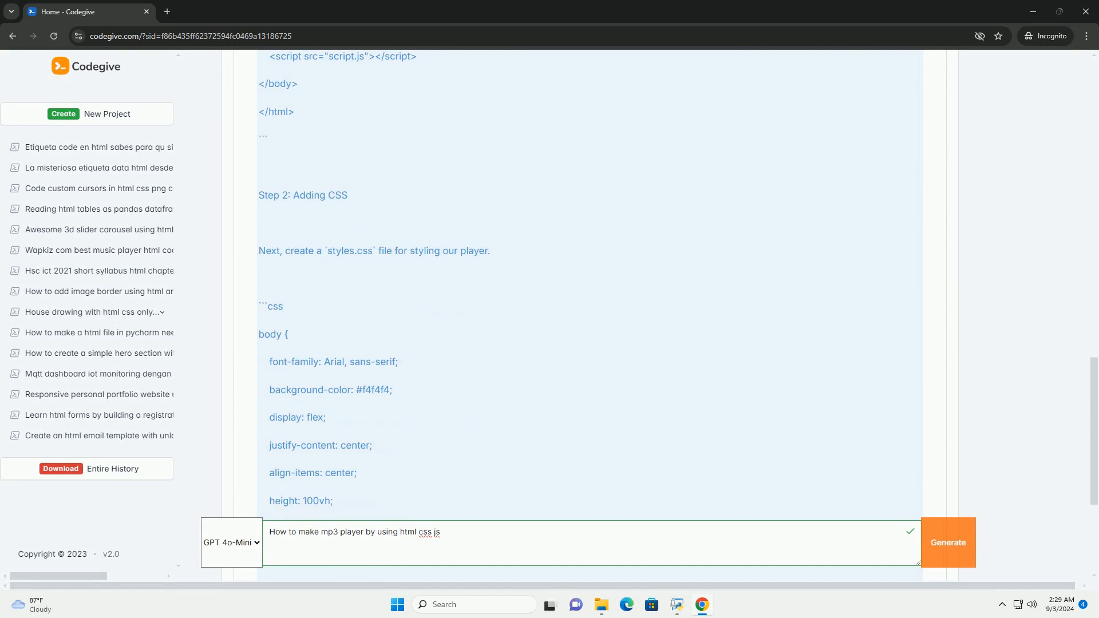
{"action": "scroll", "scroll_direction": "down", "scroll_amount": 3}
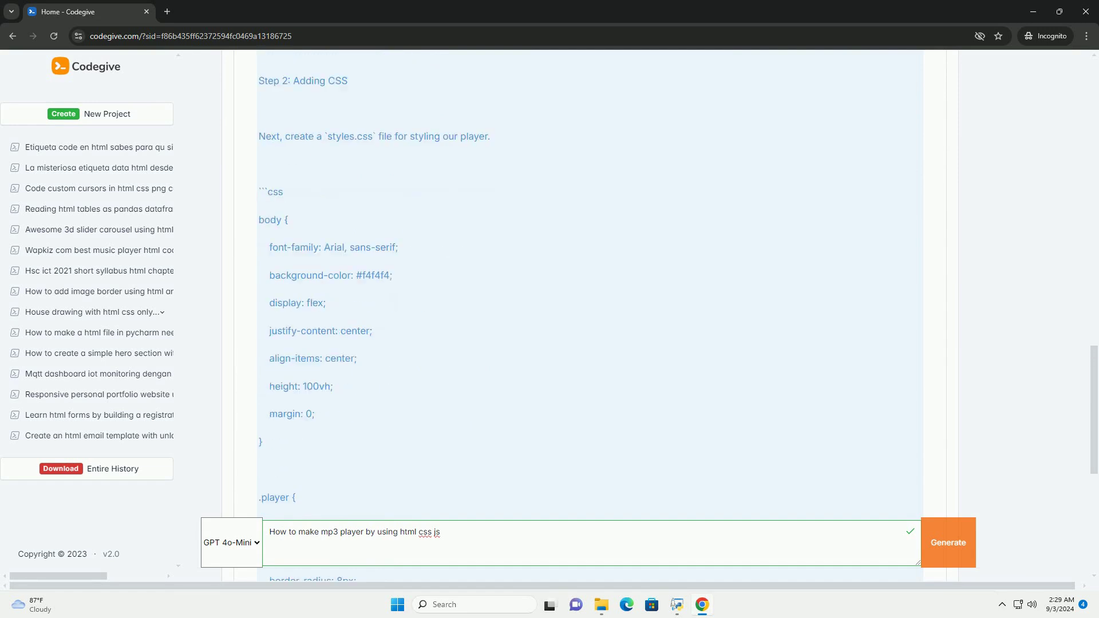
{"action": "scroll", "scroll_direction": "down", "scroll_amount": 3}
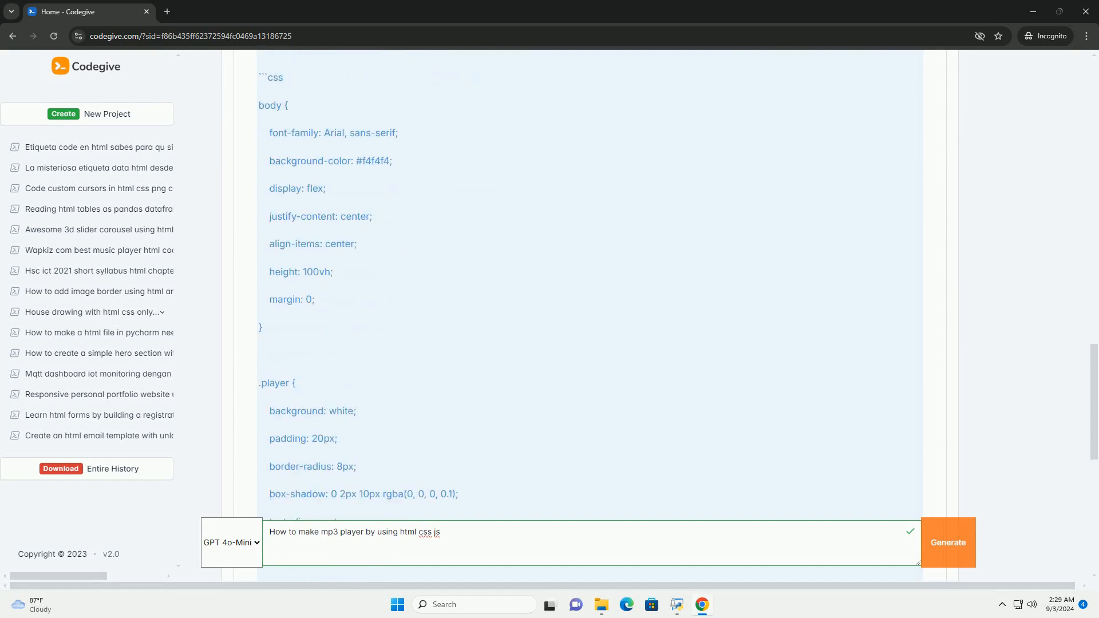
{"action": "scroll", "scroll_direction": "down", "scroll_amount": 3}
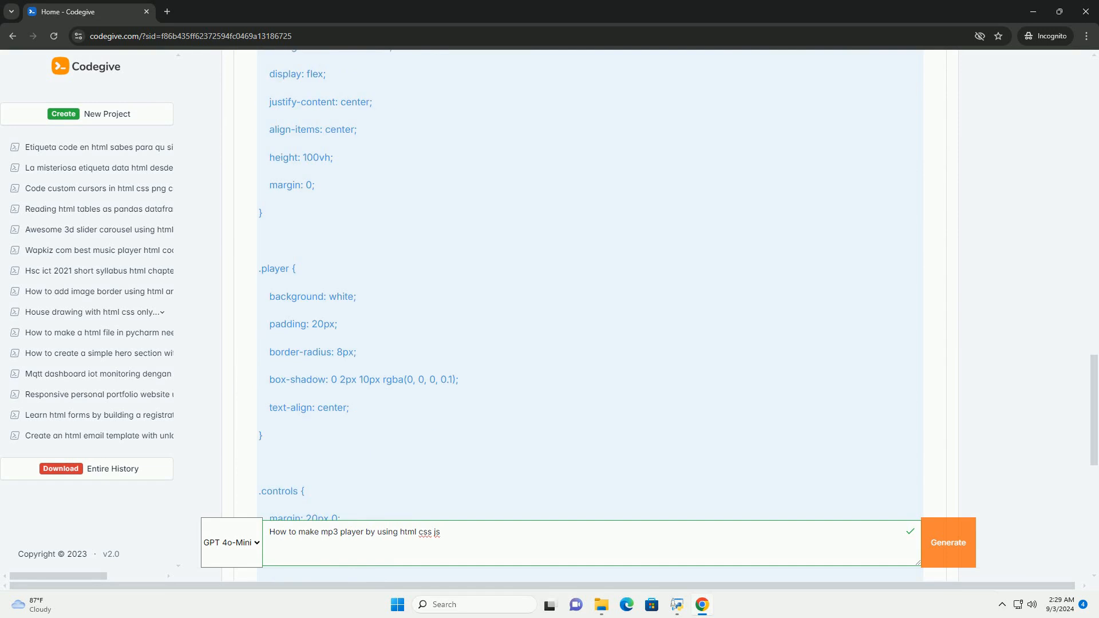
{"action": "scroll", "scroll_direction": "down", "scroll_amount": 3}
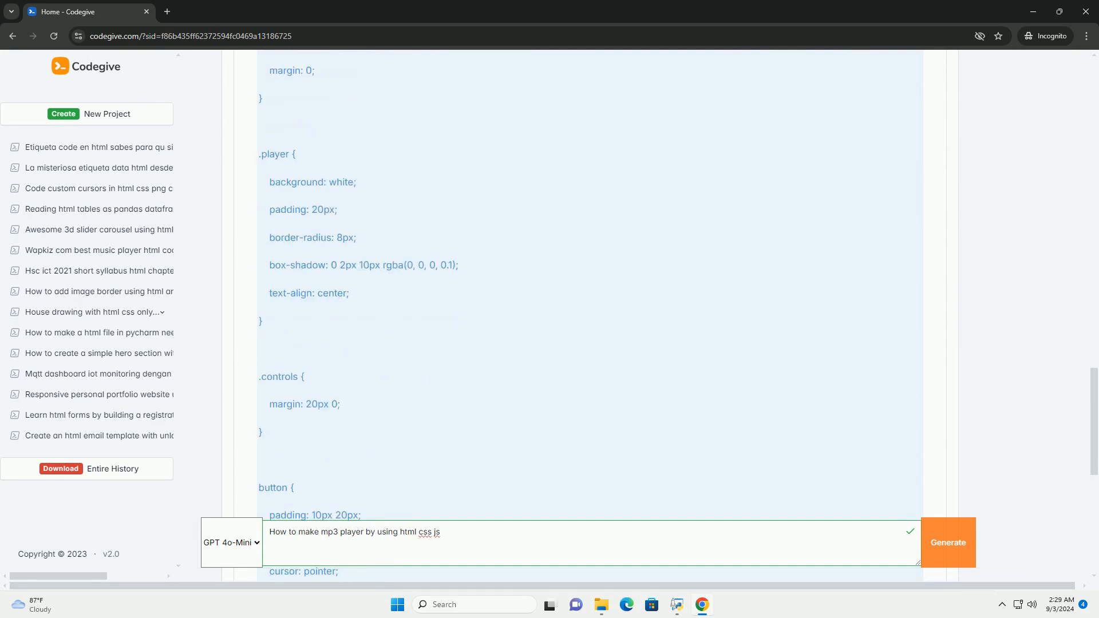
{"action": "scroll", "scroll_direction": "down", "scroll_amount": 3}
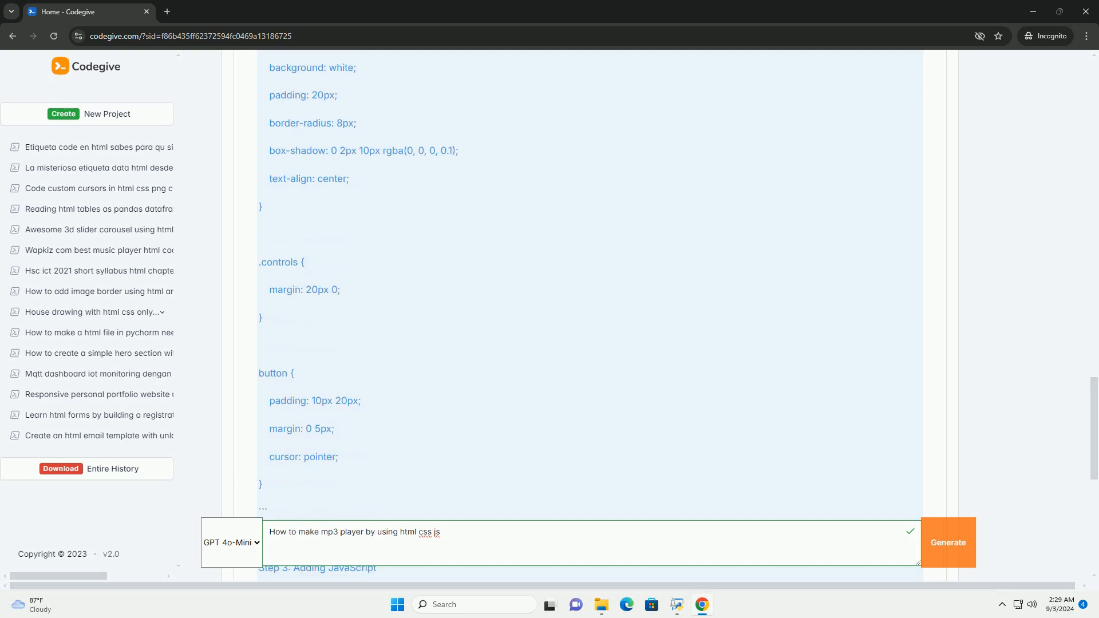
{"action": "scroll", "scroll_direction": "down", "scroll_amount": 3}
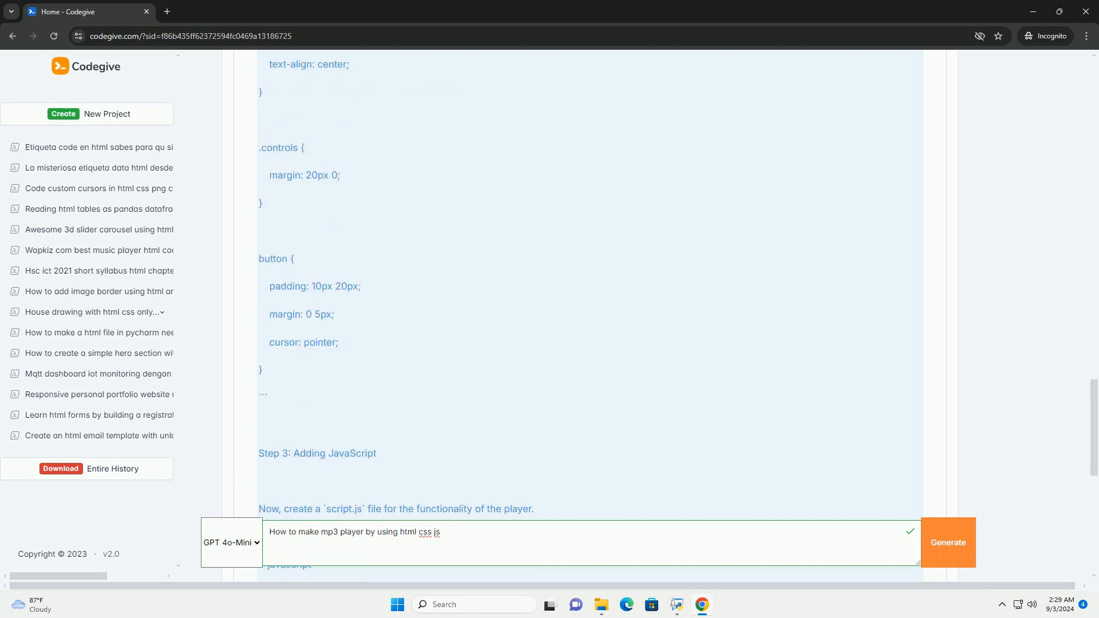
{"action": "scroll", "scroll_direction": "down", "scroll_amount": 3}
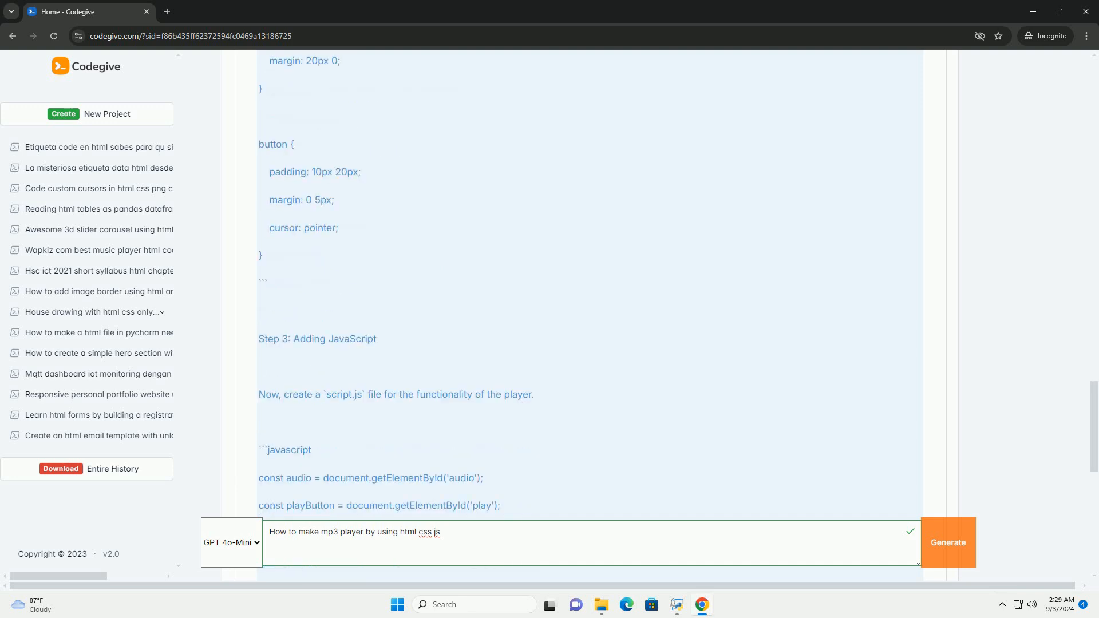
{"action": "scroll", "scroll_direction": "down", "scroll_amount": 3}
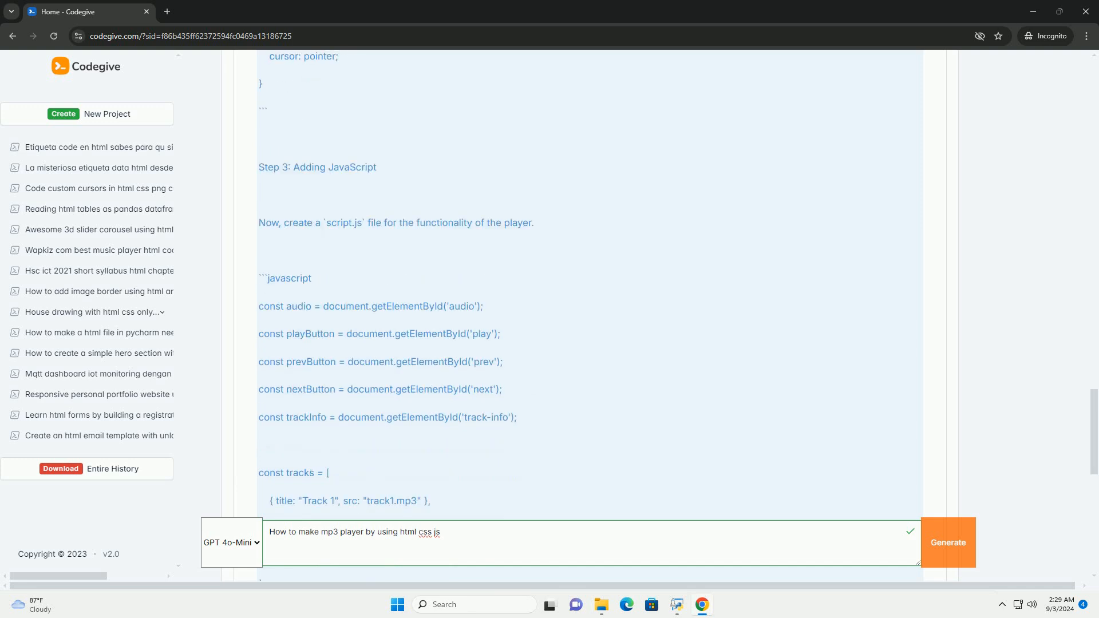
{"action": "scroll", "scroll_direction": "down", "scroll_amount": 3}
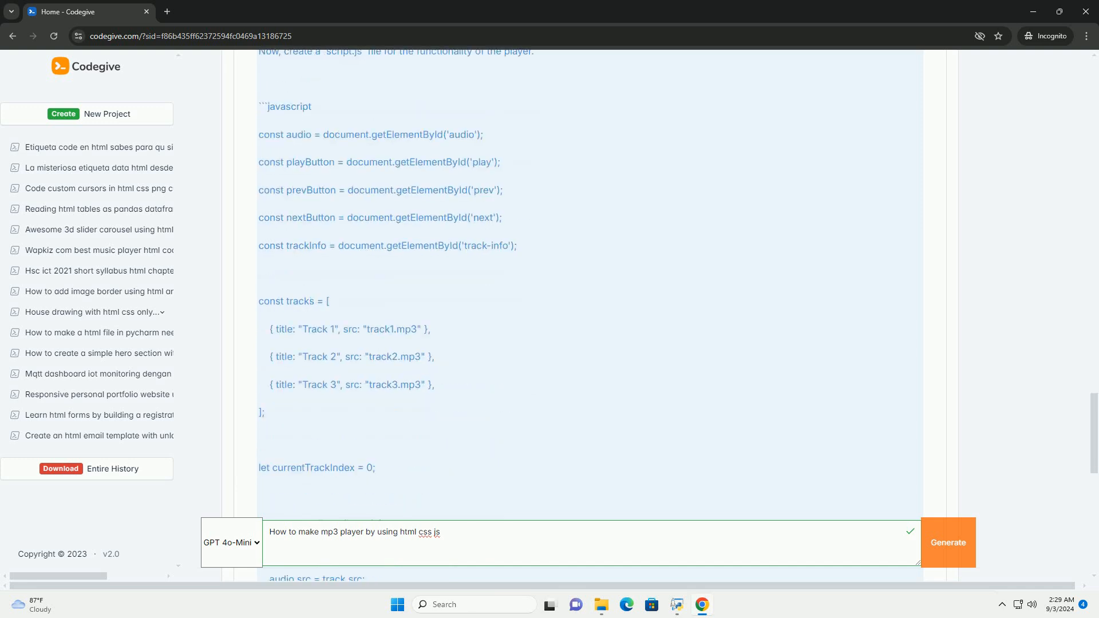
{"action": "scroll", "scroll_direction": "down", "scroll_amount": 3}
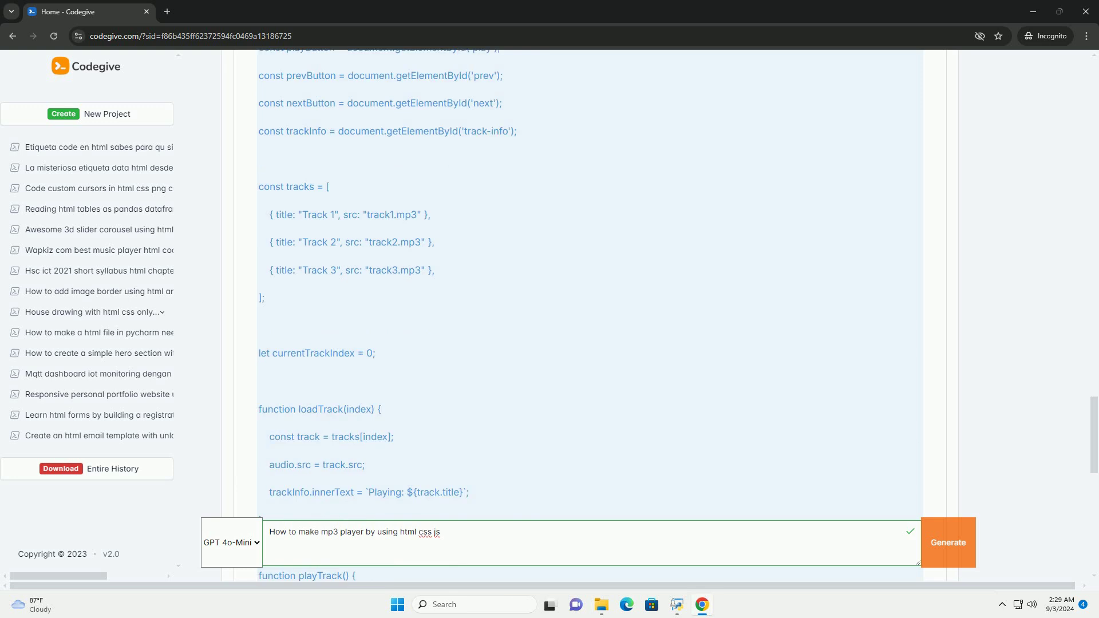
{"action": "scroll", "scroll_direction": "down", "scroll_amount": 3}
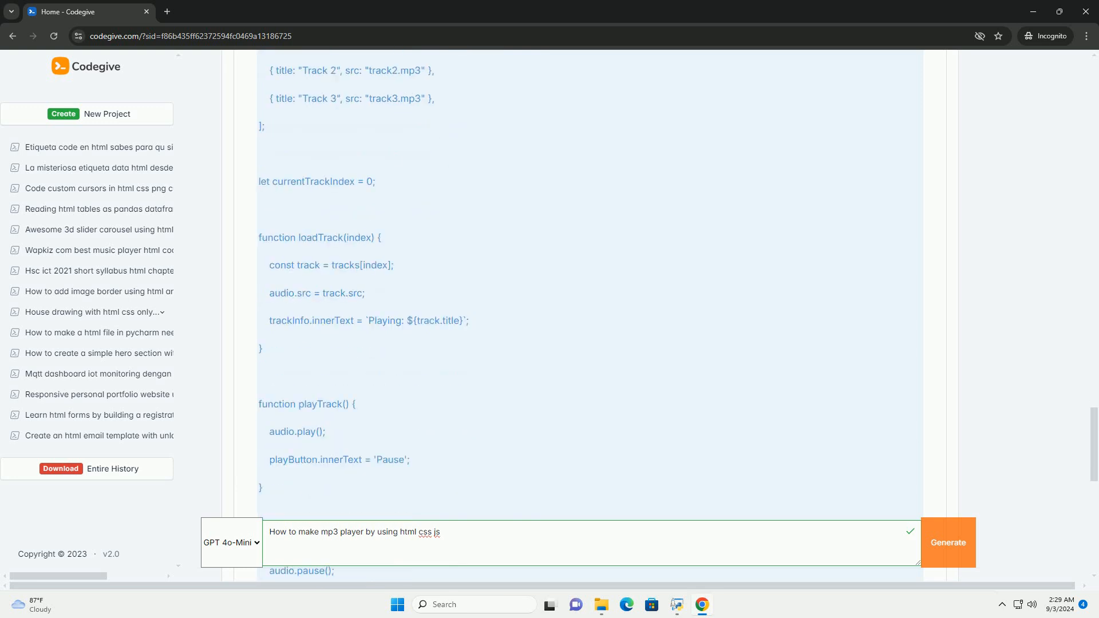
{"action": "scroll", "scroll_direction": "down", "scroll_amount": 3}
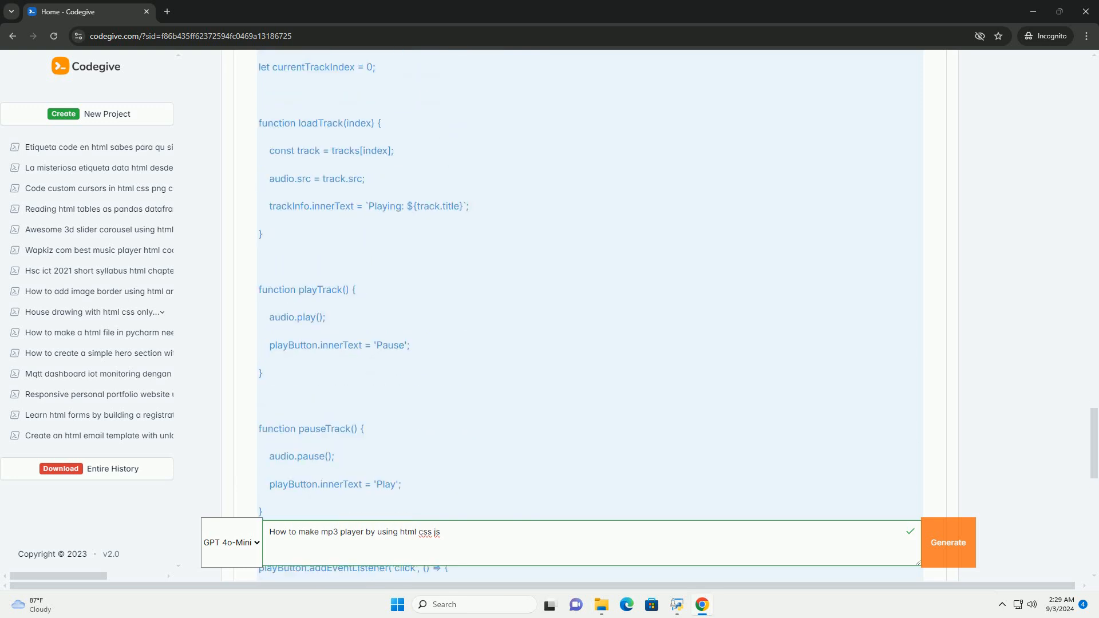
{"action": "scroll", "scroll_direction": "down", "scroll_amount": 3}
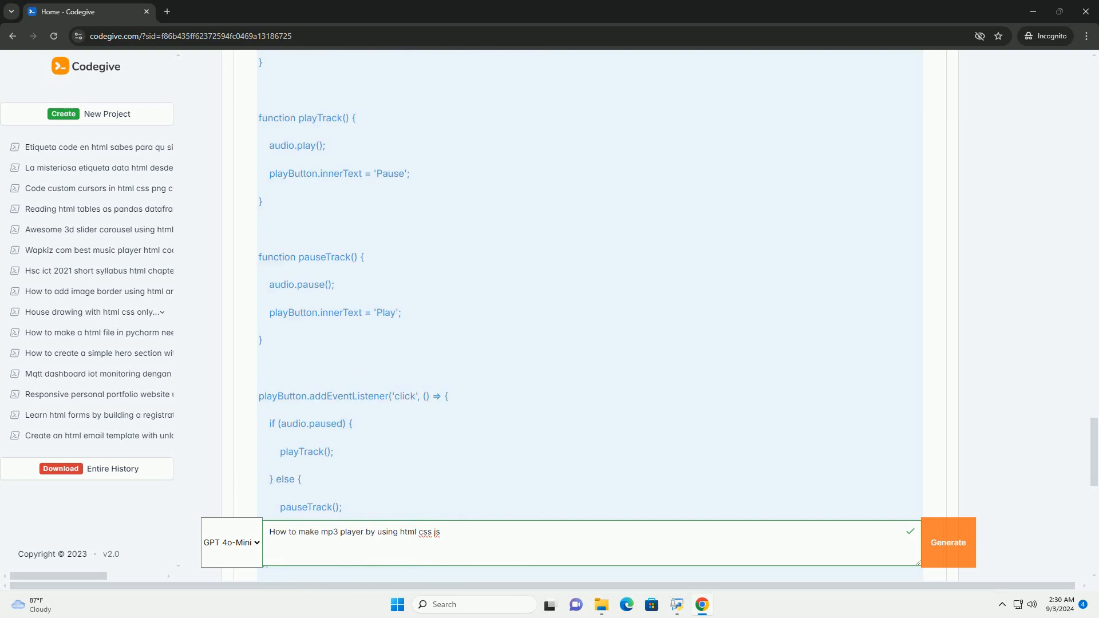
{"action": "scroll", "scroll_direction": "down", "scroll_amount": 3}
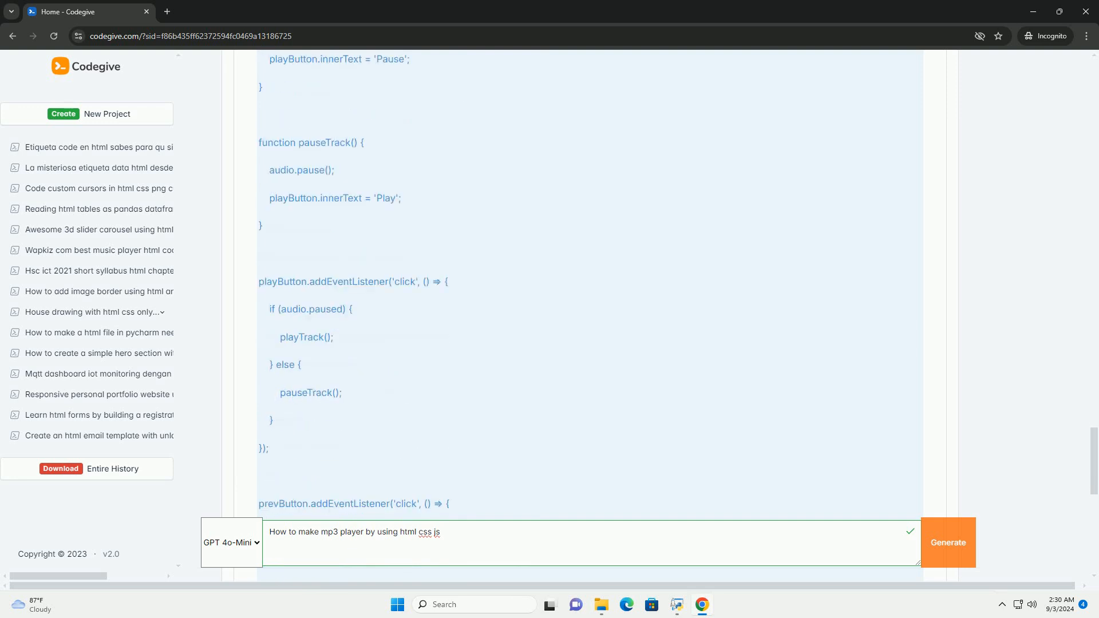
{"action": "scroll", "scroll_direction": "down", "scroll_amount": 3}
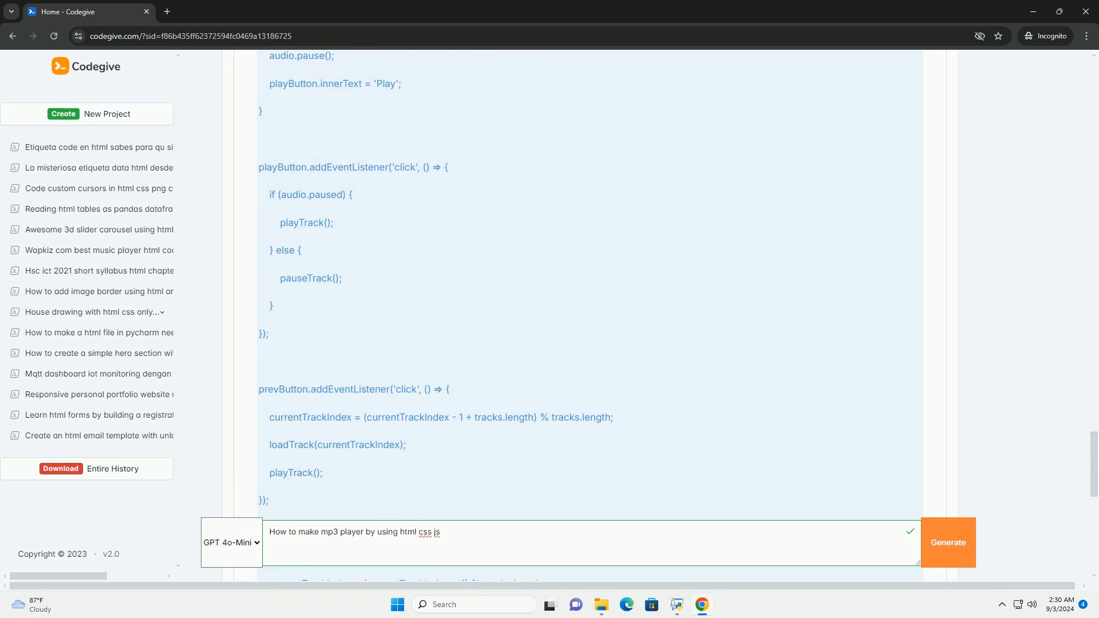
{"action": "scroll", "scroll_direction": "down", "scroll_amount": 3}
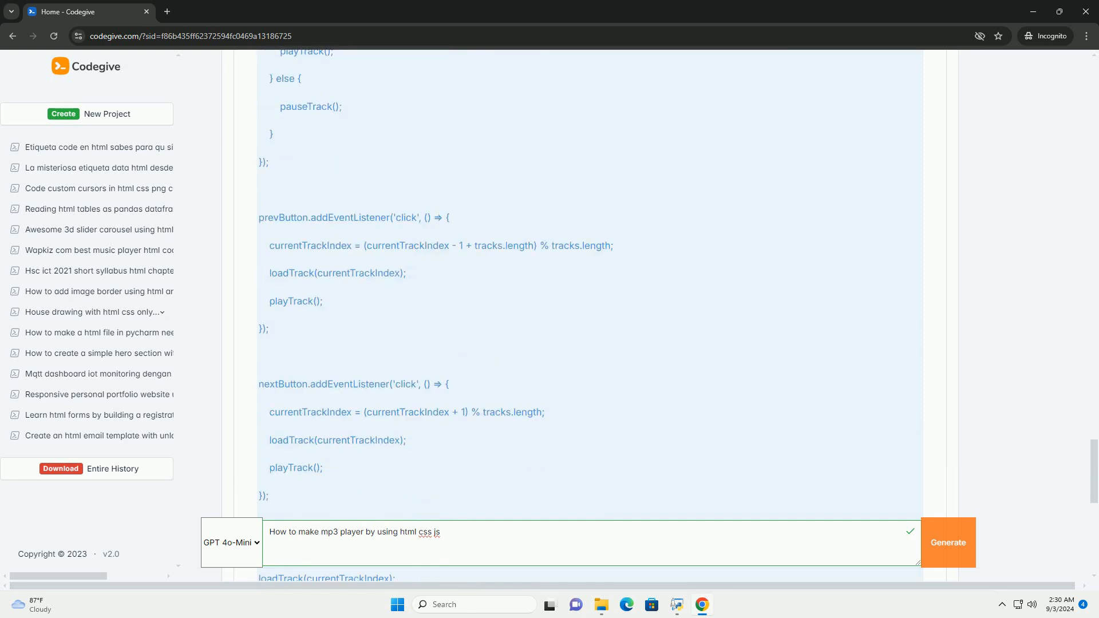
{"action": "scroll", "scroll_direction": "down", "scroll_amount": 3}
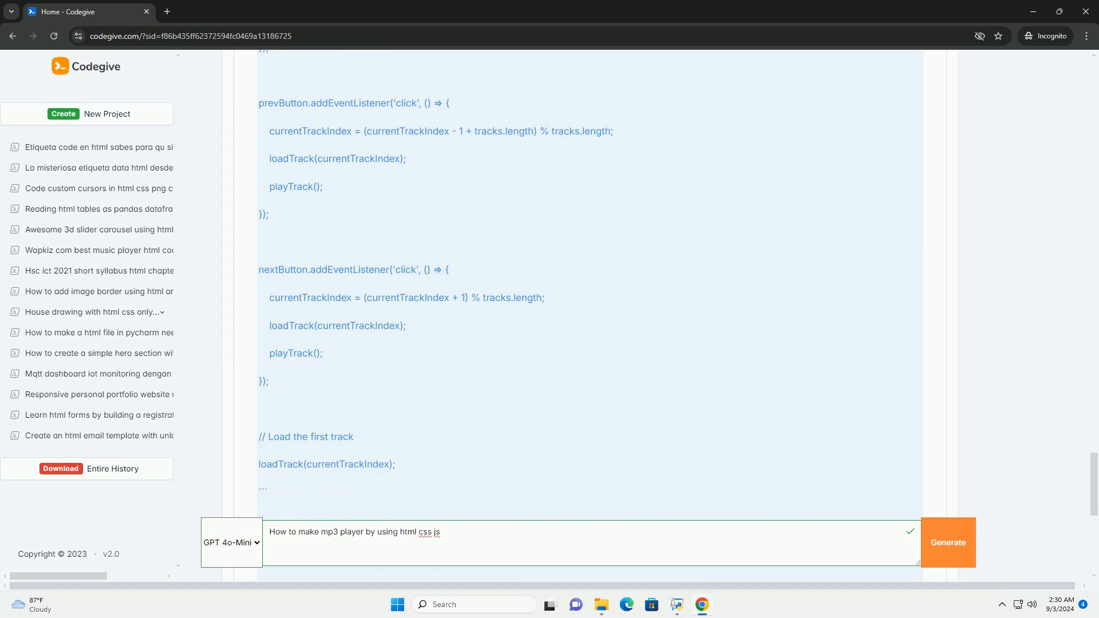
{"action": "scroll", "scroll_direction": "down", "scroll_amount": 3}
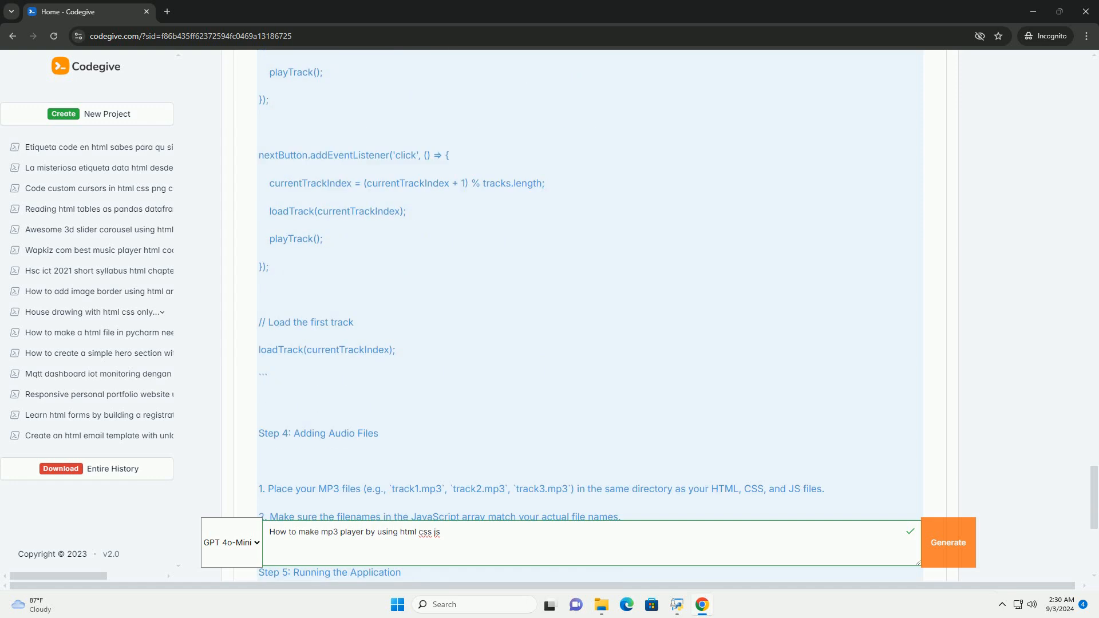